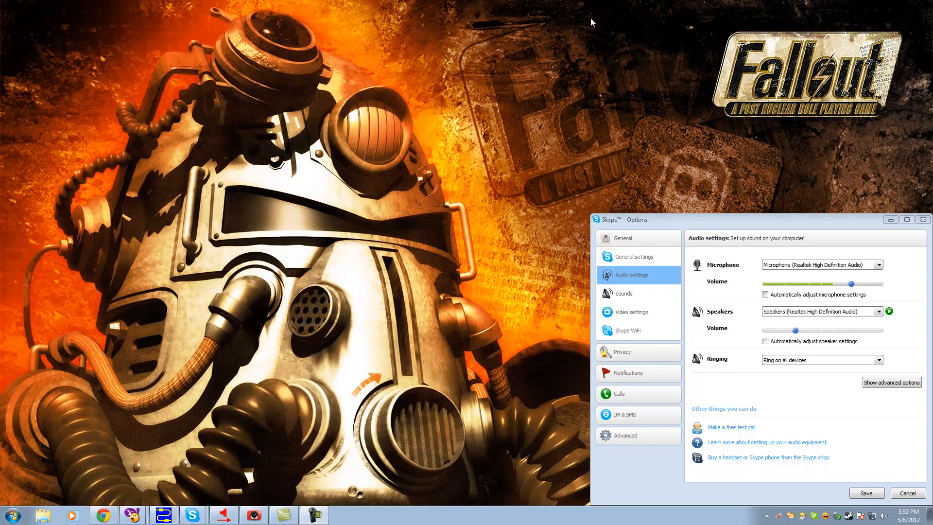
pyautogui.moveTo(670, 196)
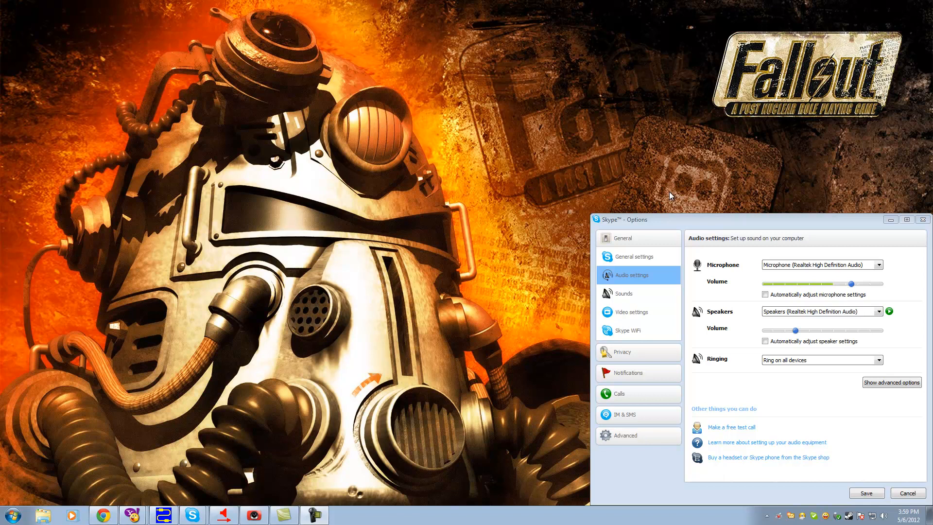
pyautogui.moveTo(625, 202)
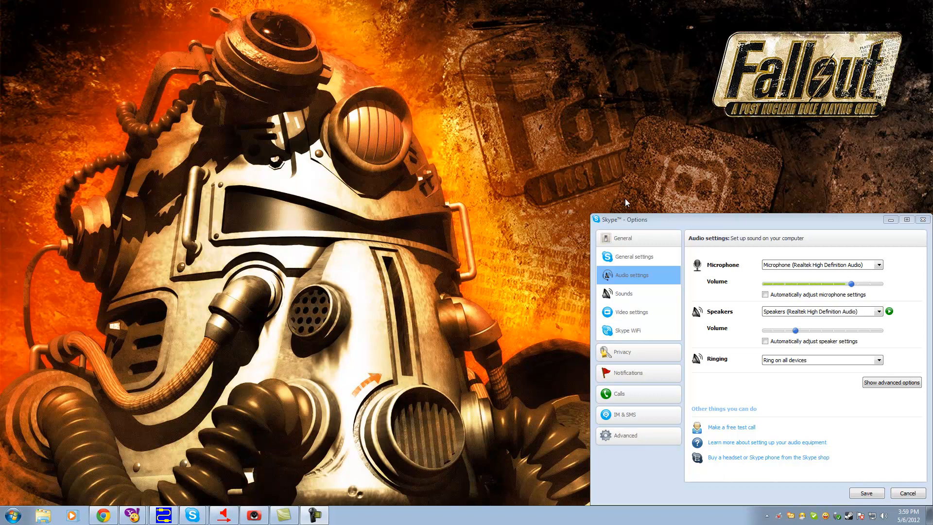
pyautogui.moveTo(417, 496)
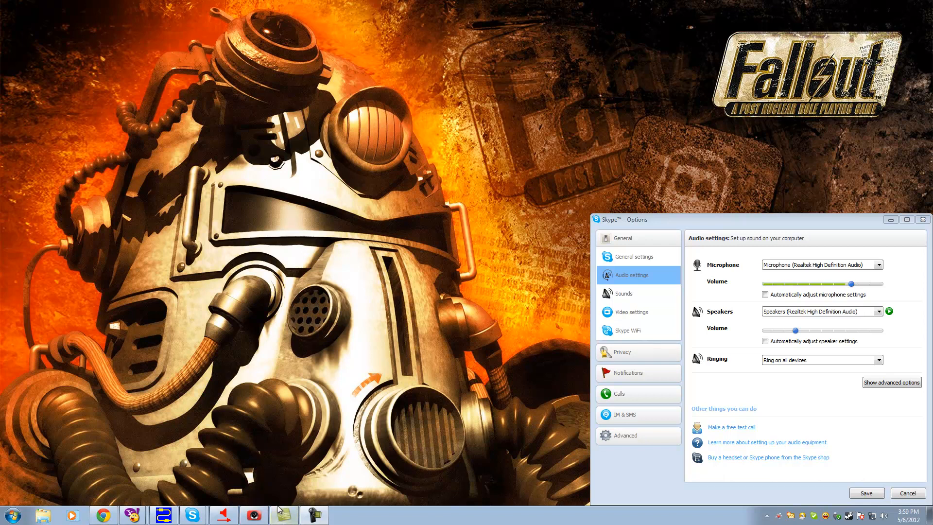
pyautogui.moveTo(267, 444)
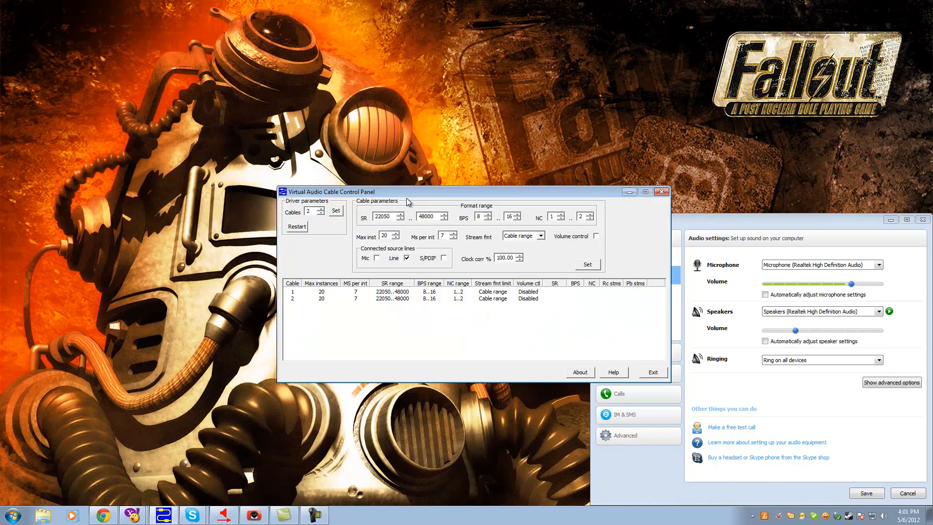
# Reduce Virtual Audio Cable to a single cable, apply it, and exit the control panel.
pyautogui.moveTo(417, 191); pyautogui.dragTo(369, 185)
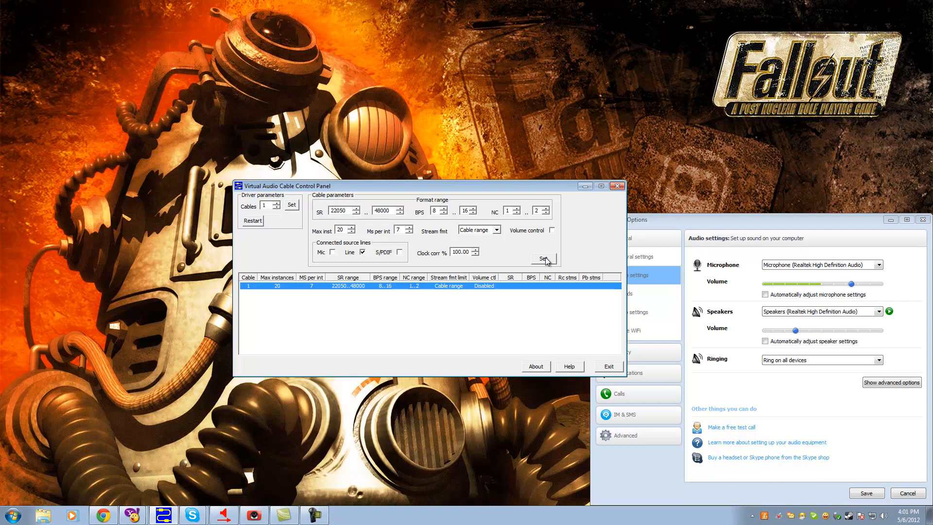
pyautogui.click(543, 258)
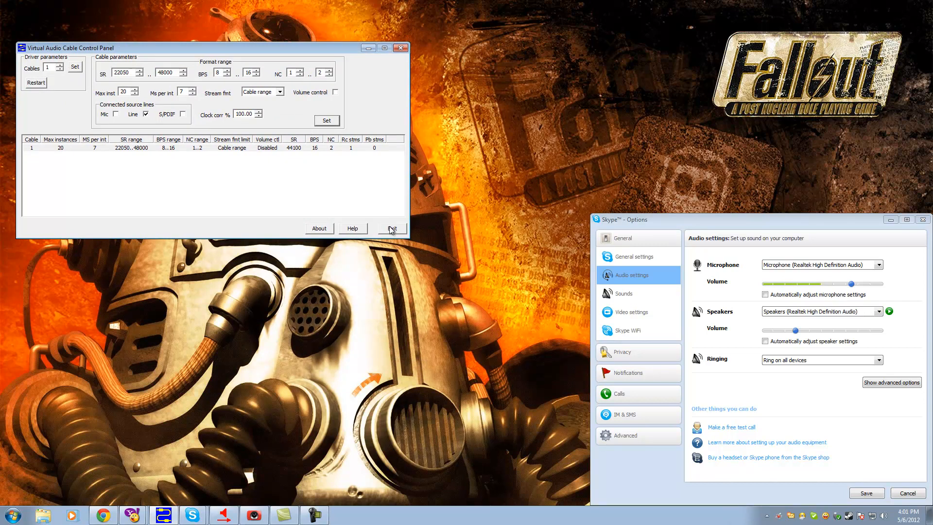
pyautogui.click(392, 229)
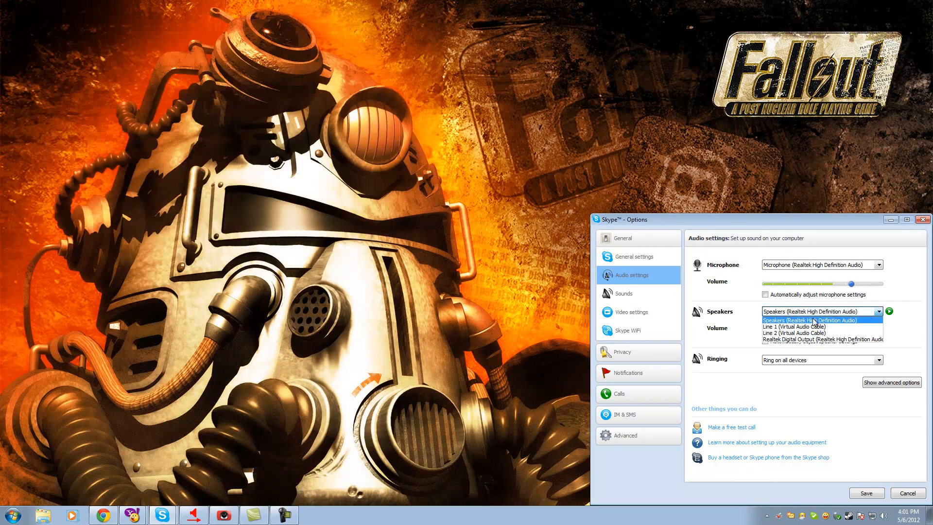
# Set Skype's speakers to Line 1 (Virtual Audio Cable) and save the audio settings.
pyautogui.click(801, 326)
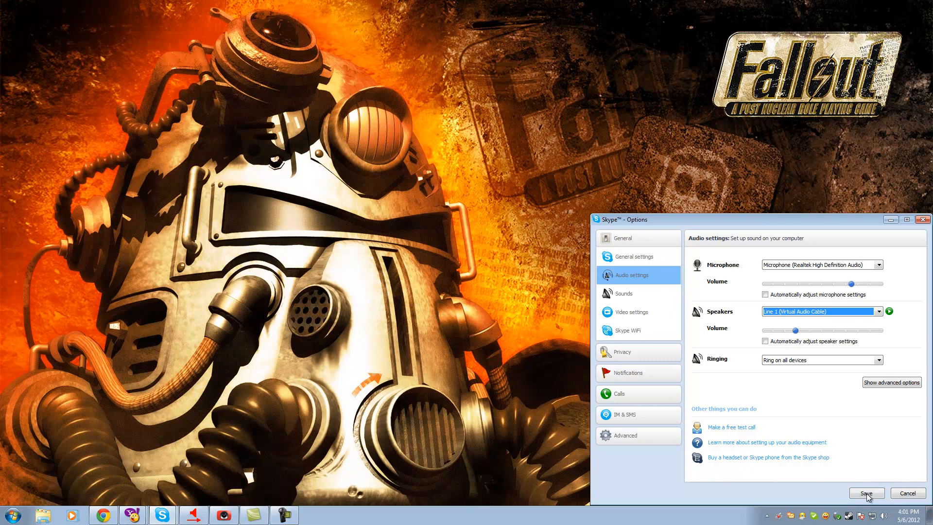
pyautogui.click(866, 493)
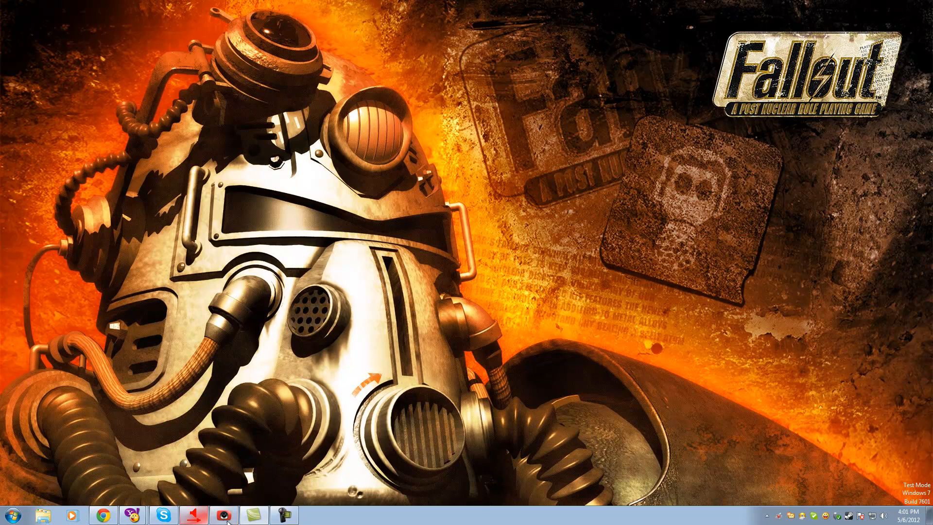
# Add Line 1 (Virtual Audio Cable) under Live Audio in the Wirecast window.
pyautogui.click(223, 515)
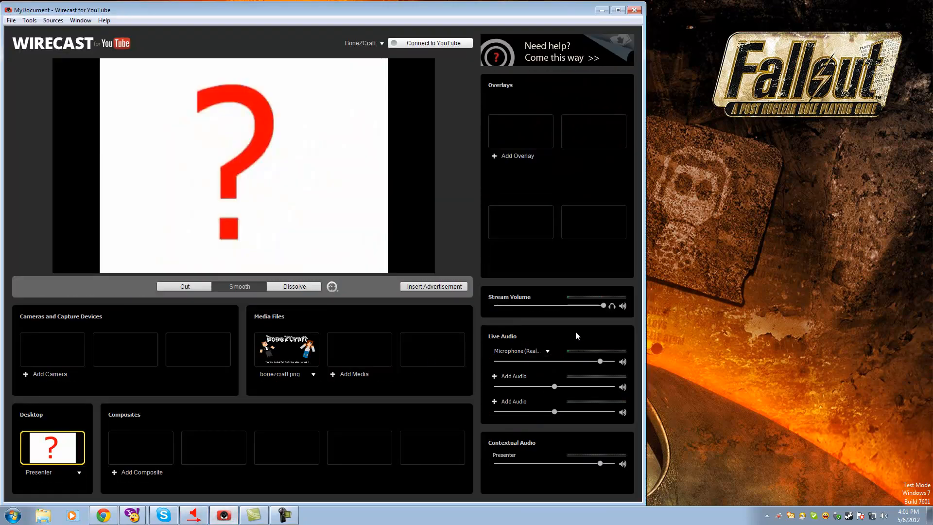
pyautogui.moveTo(572, 397)
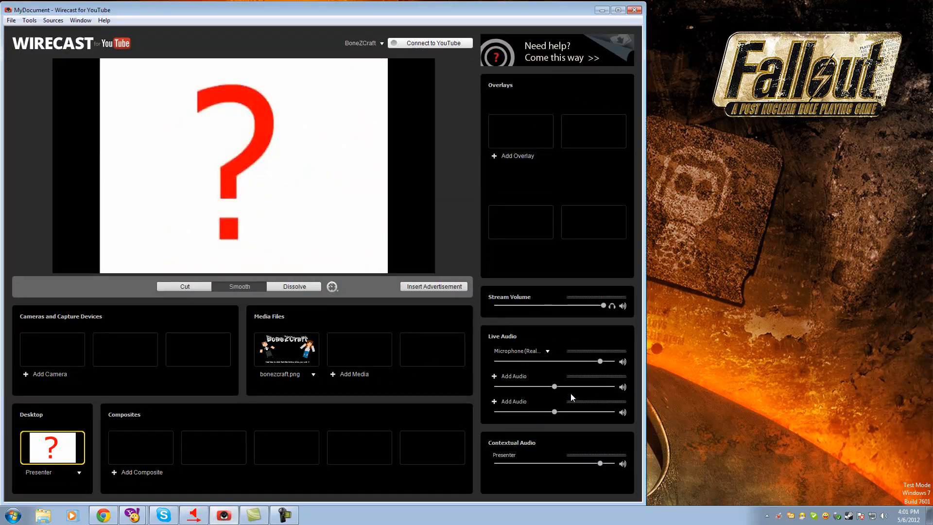
pyautogui.click(509, 376)
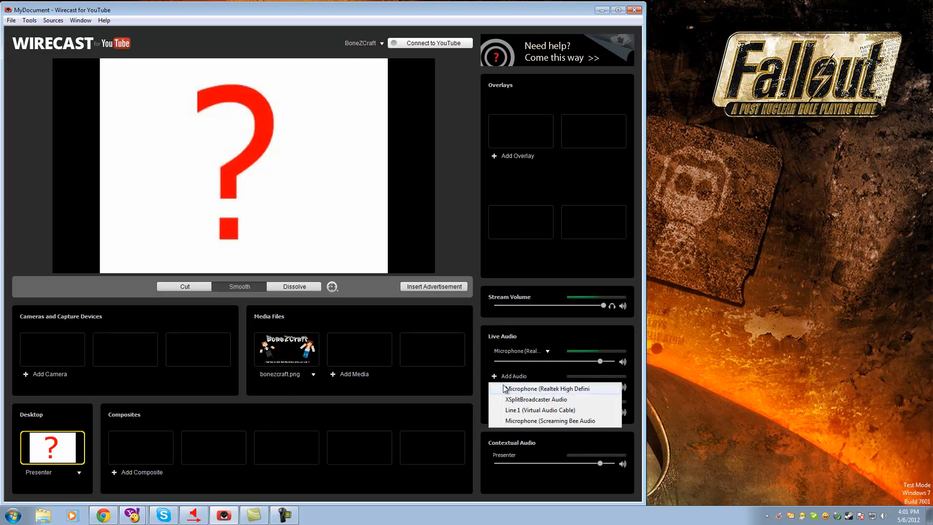
pyautogui.moveTo(532, 410)
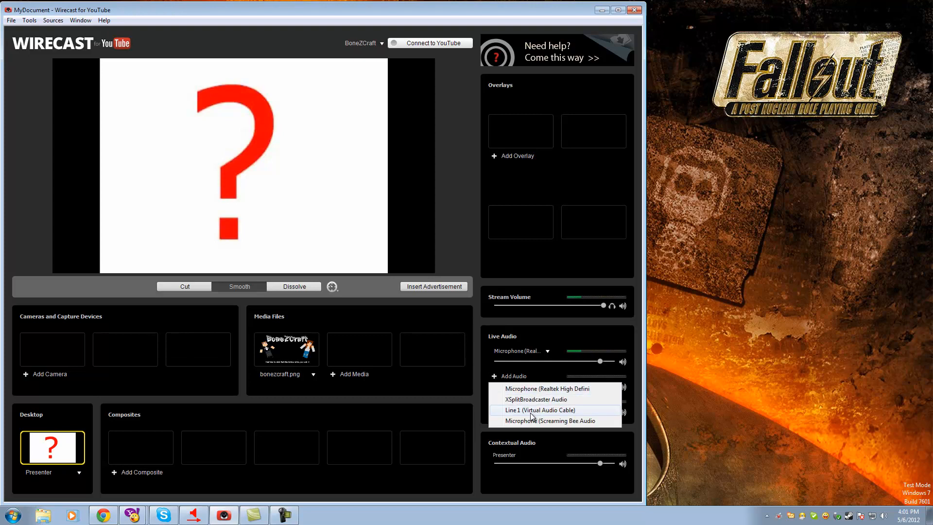
pyautogui.click(540, 410)
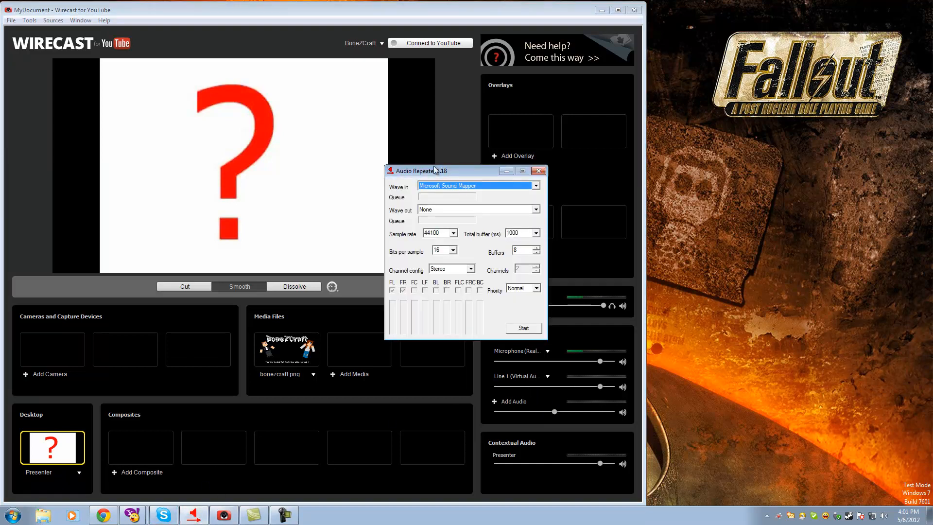
# Route Audio Repeater from Line 1 to Realtek speakers, start it, and dismiss the error.
pyautogui.moveTo(435, 170); pyautogui.dragTo(732, 141)
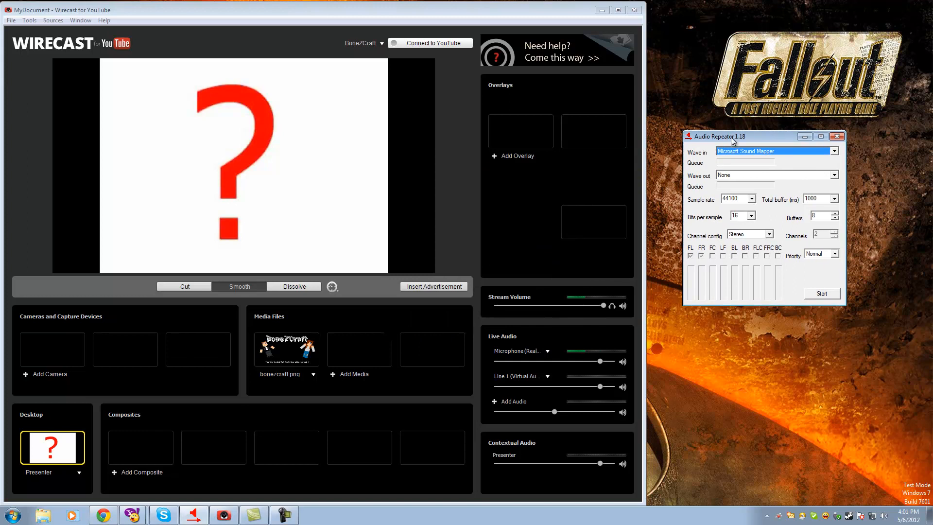
pyautogui.click(833, 151)
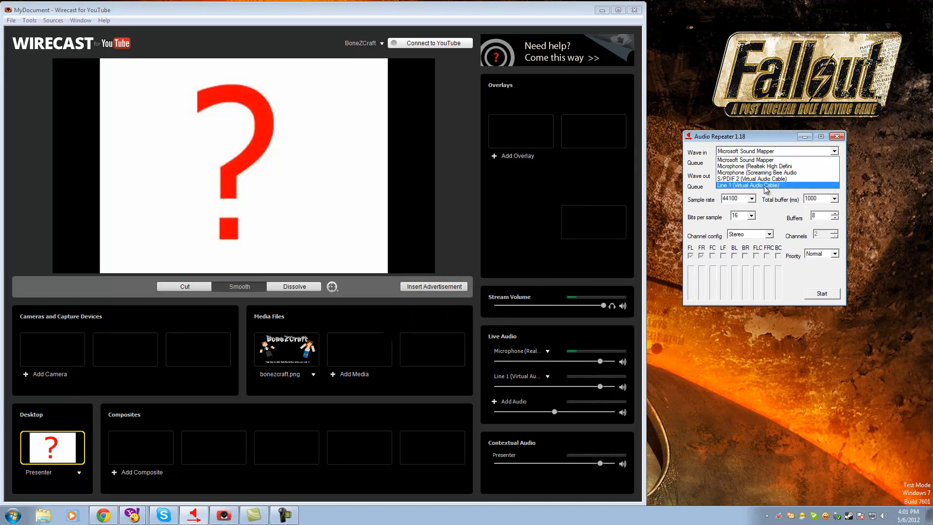
pyautogui.click(750, 186)
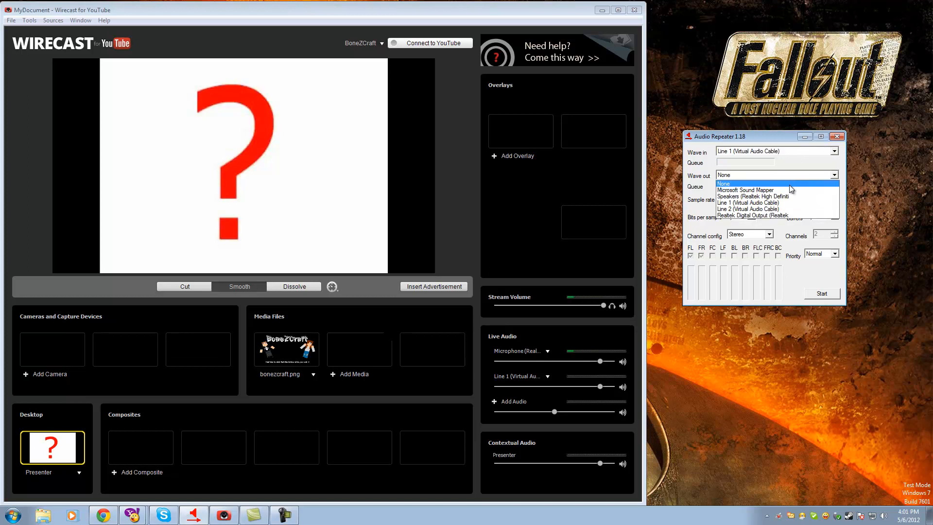
pyautogui.click(753, 196)
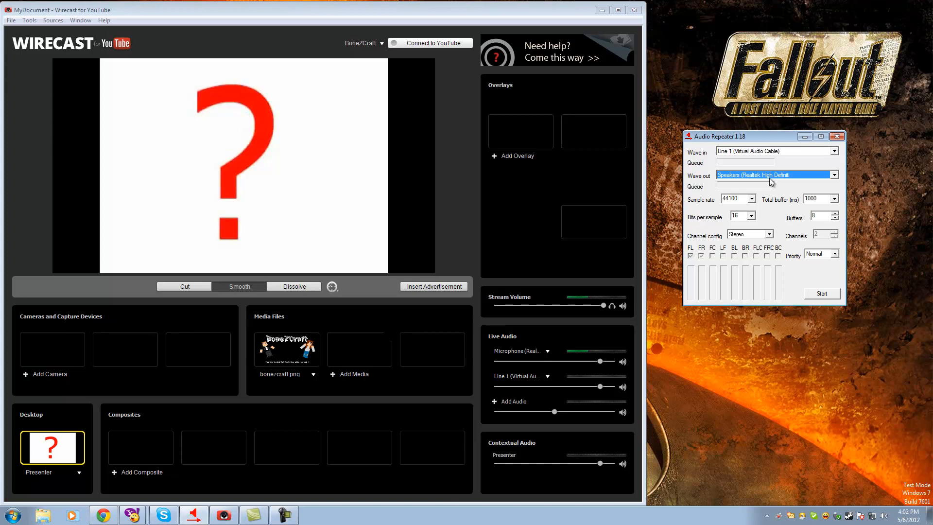
pyautogui.moveTo(778, 217)
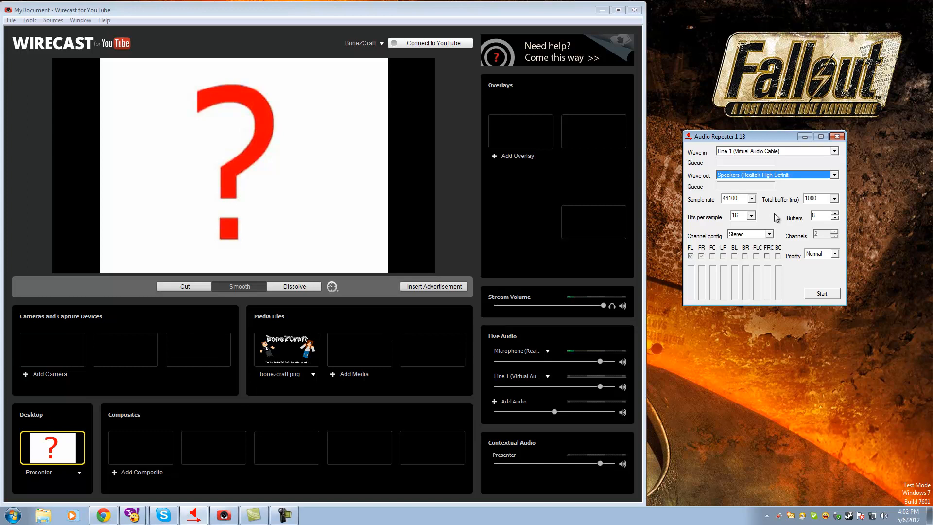
pyautogui.moveTo(820, 247)
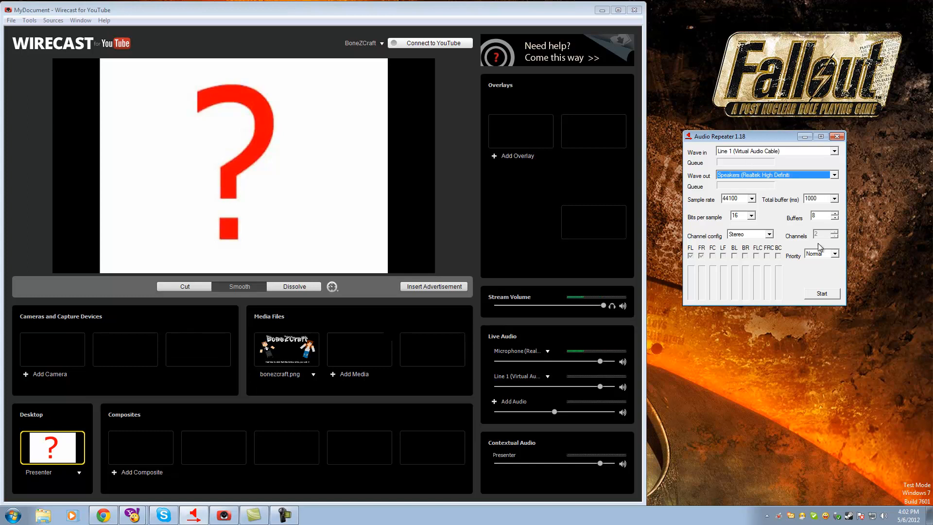
pyautogui.click(822, 292)
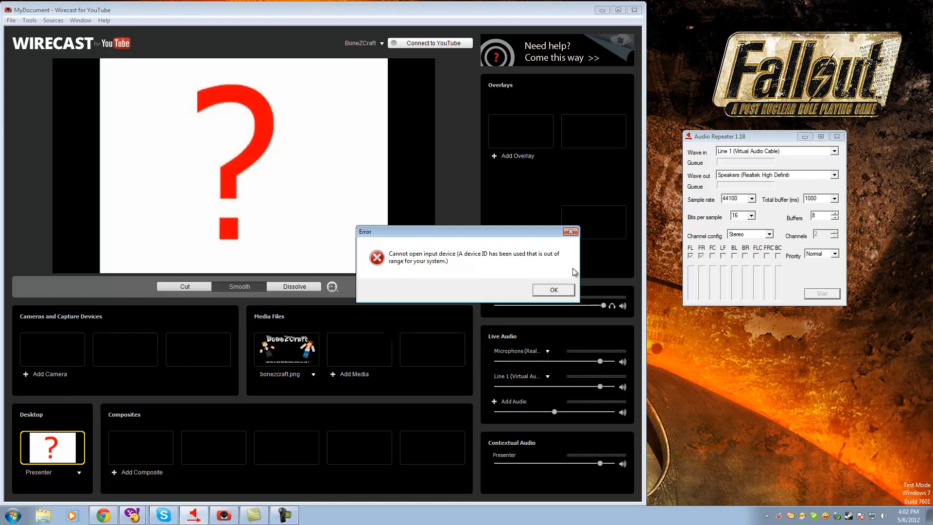
pyautogui.click(552, 290)
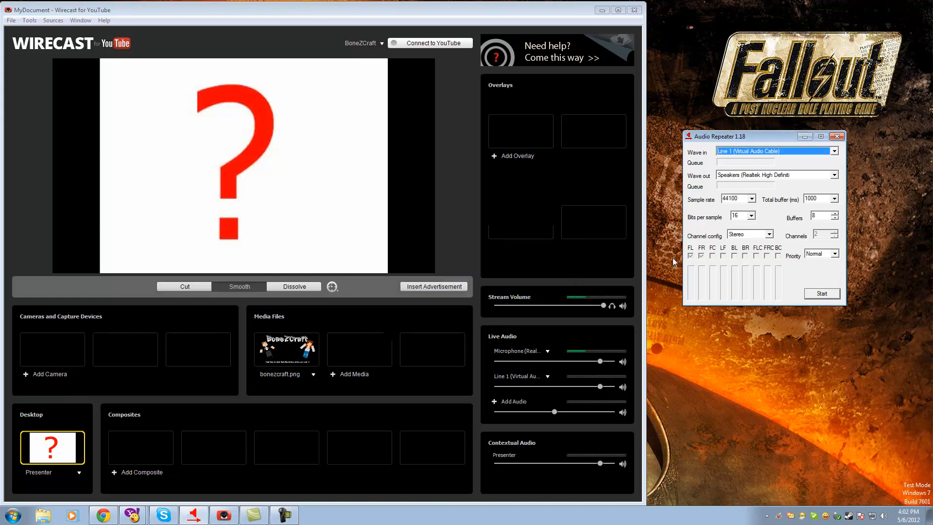
pyautogui.moveTo(742, 189)
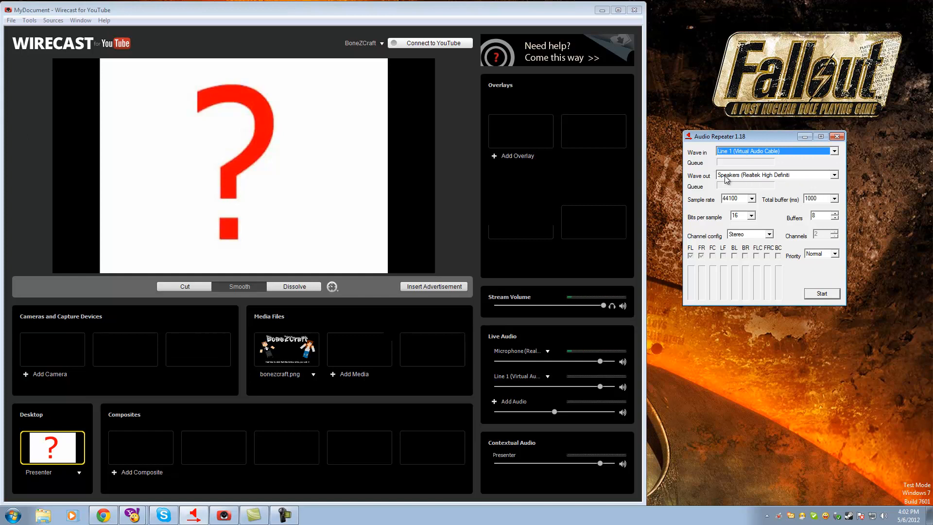
pyautogui.moveTo(783, 145)
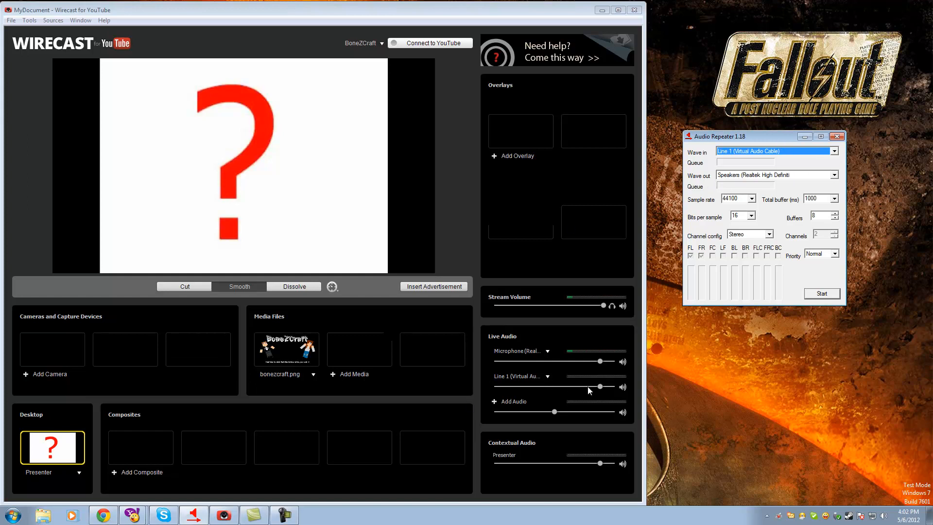
# Nudge the Line 1 (Virtual Audio Cable) live audio slider to lower its volume slightly.
pyautogui.moveTo(600, 387); pyautogui.dragTo(613, 386)
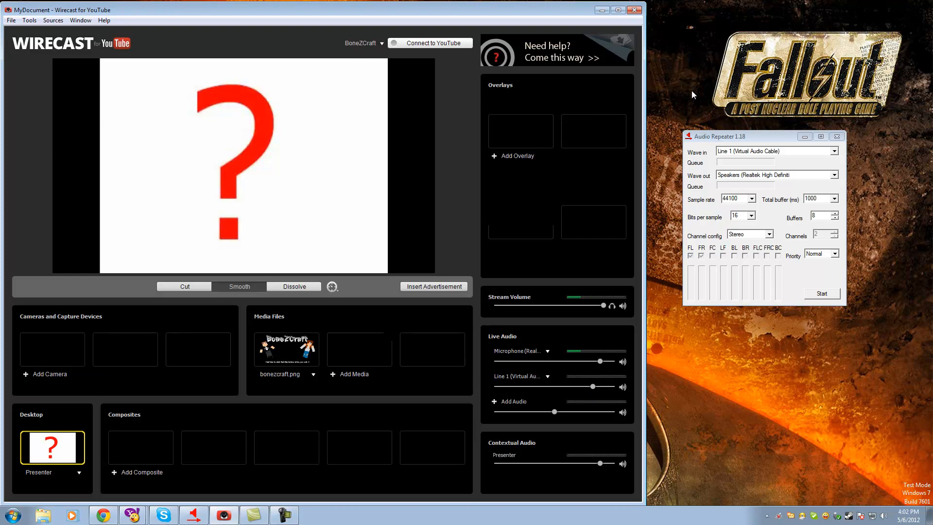
pyautogui.moveTo(620, 37)
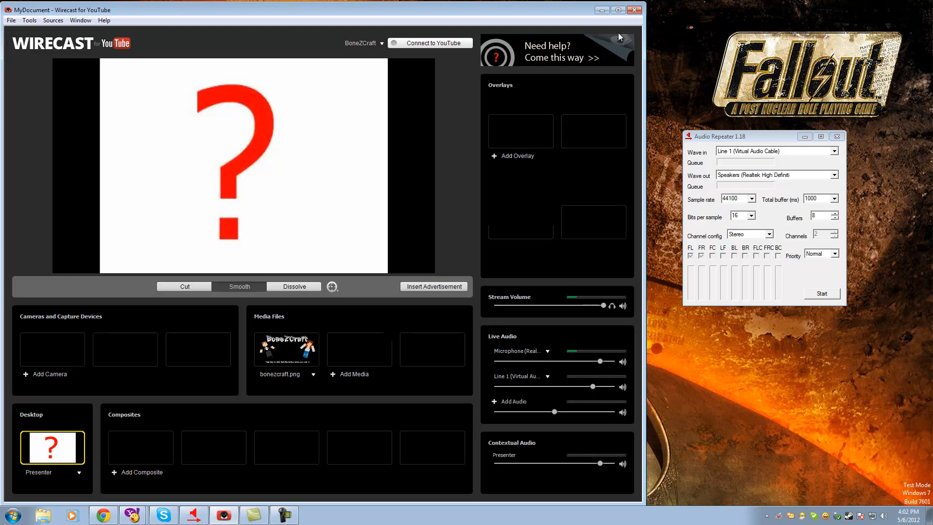
pyautogui.moveTo(591, 43)
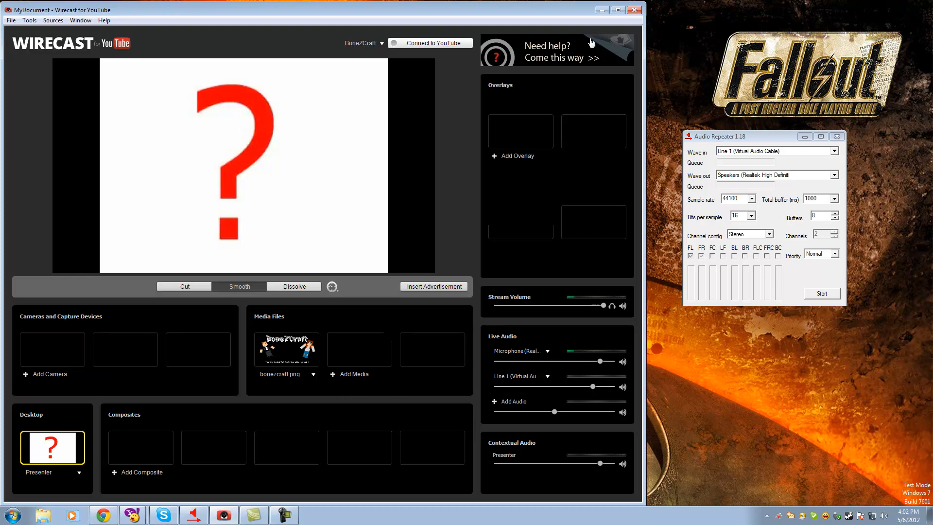